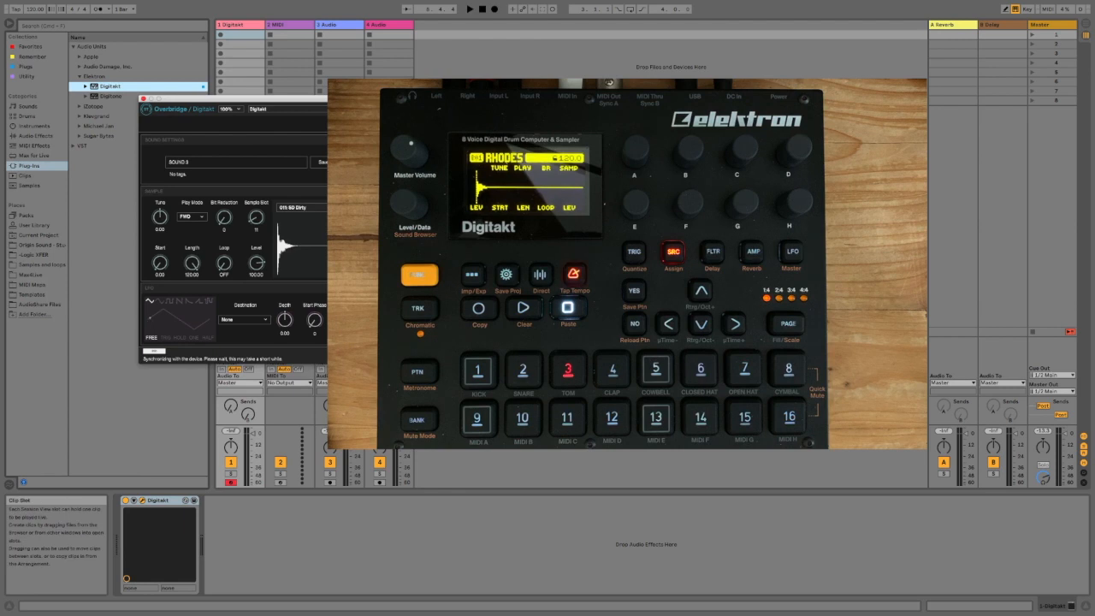
# Step: Open the Create menu and dismiss it without adding anything
pyautogui.click(93, 6)
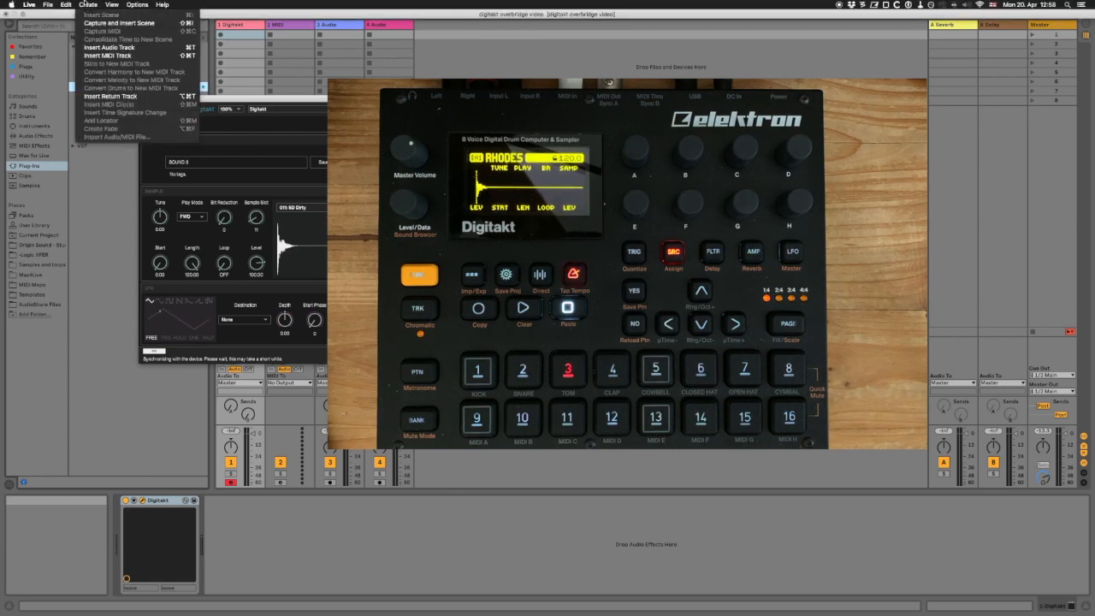
pyautogui.click(135, 5)
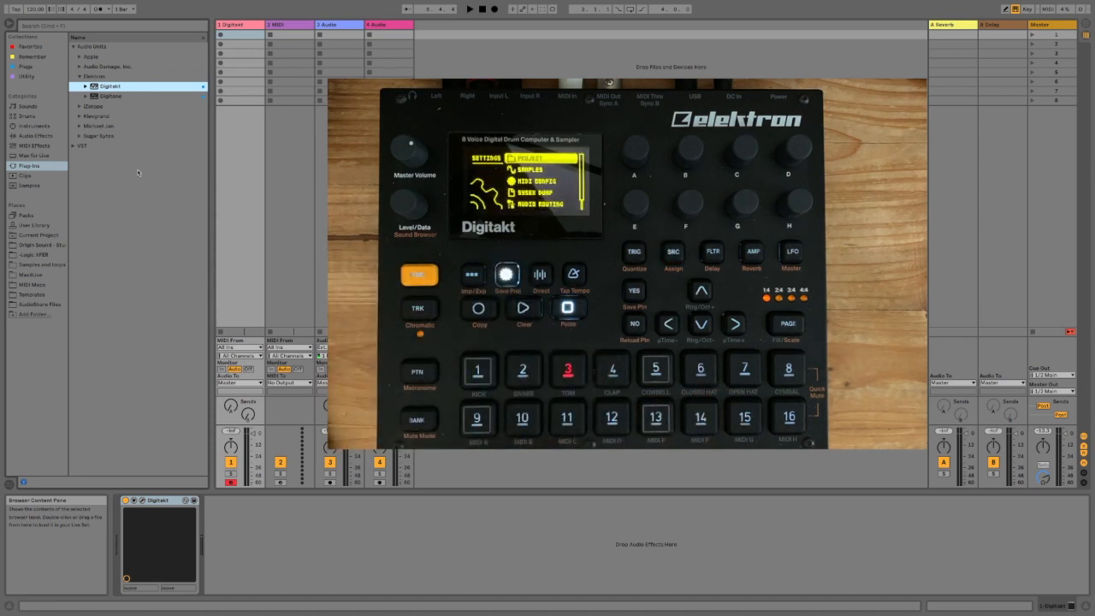
pyautogui.click(700, 325)
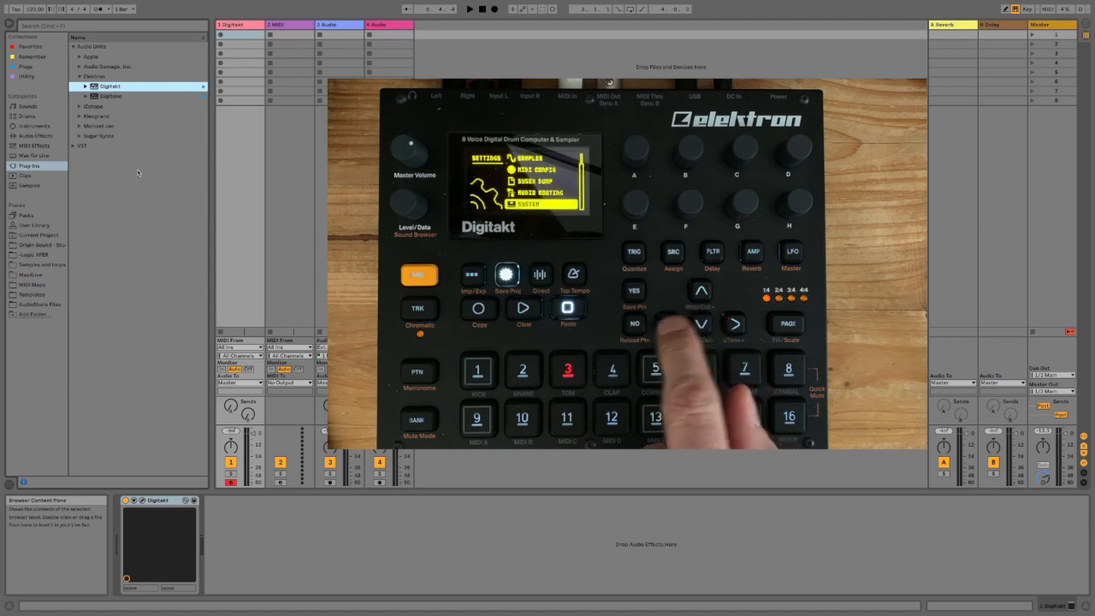
pyautogui.click(699, 323)
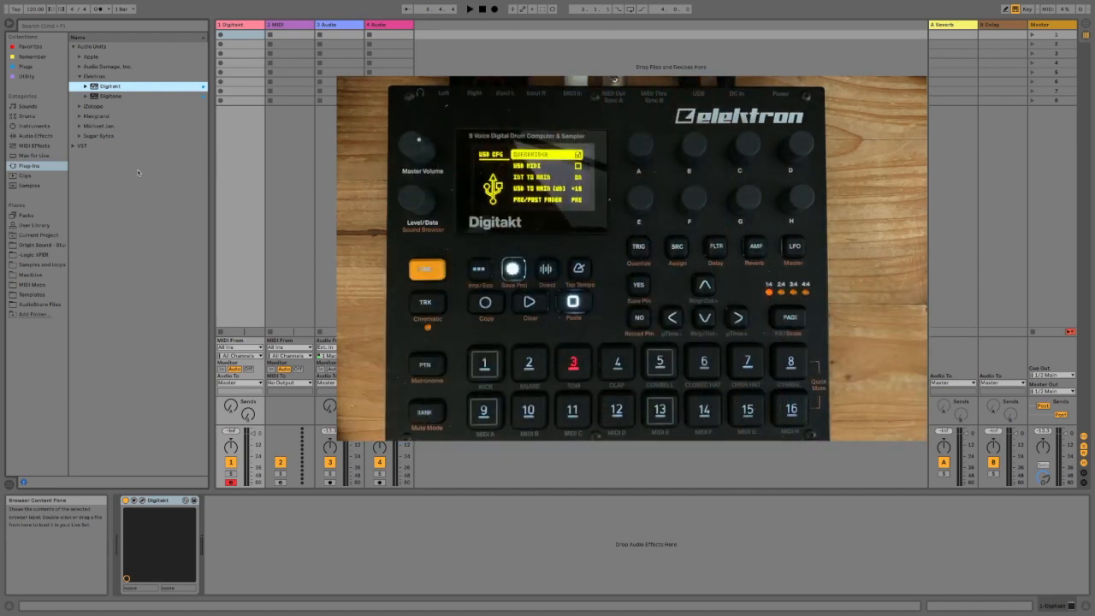
pyautogui.click(677, 247)
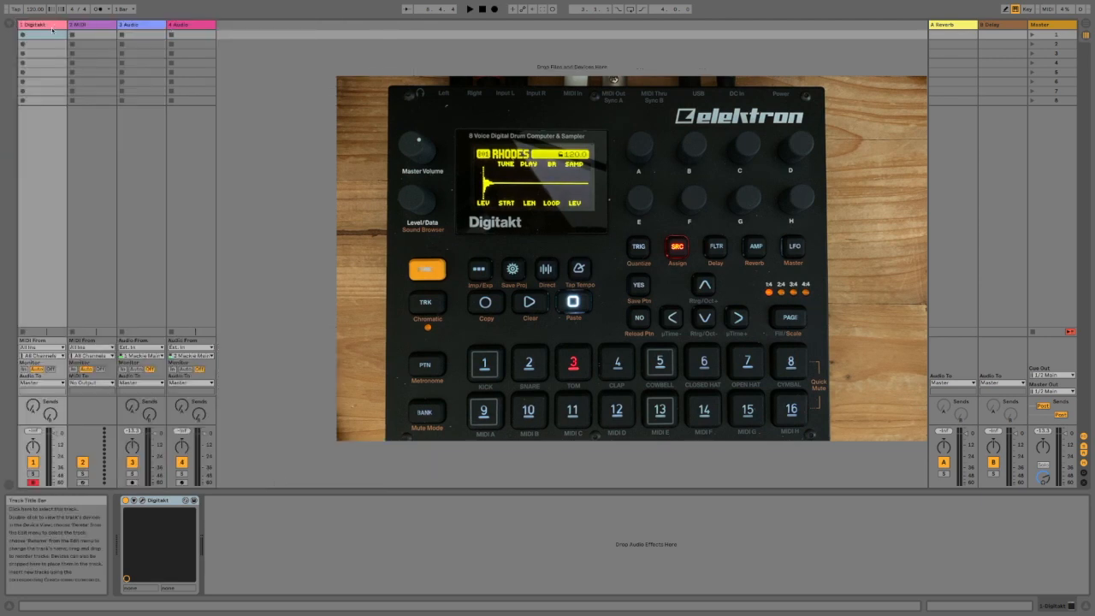
# Step: Route Audio From on tracks 3 and 4 to 1-Digitakt
pyautogui.click(139, 346)
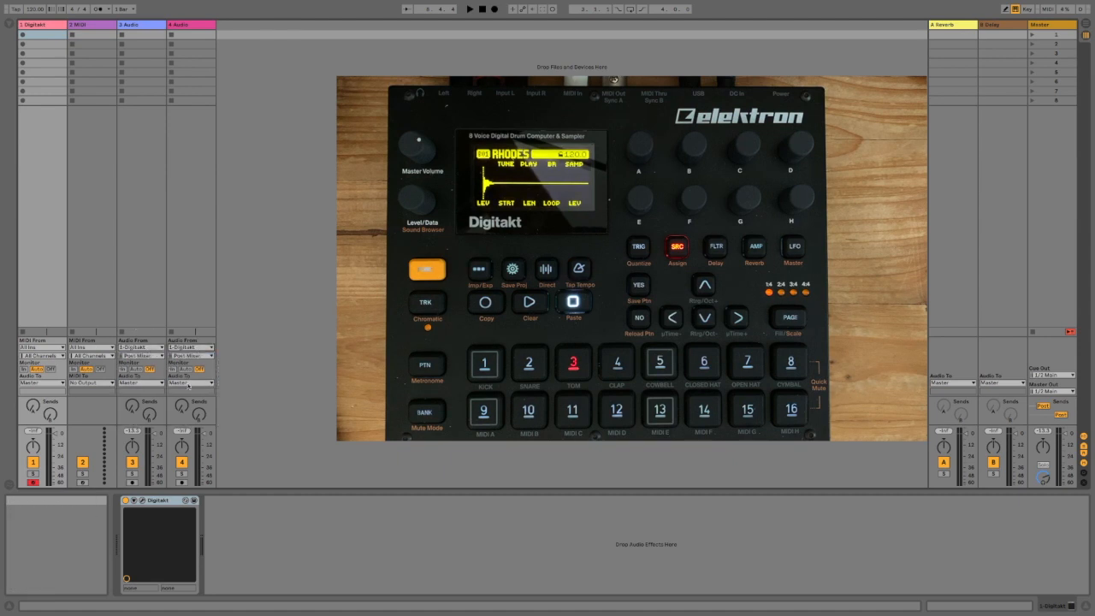
pyautogui.click(138, 357)
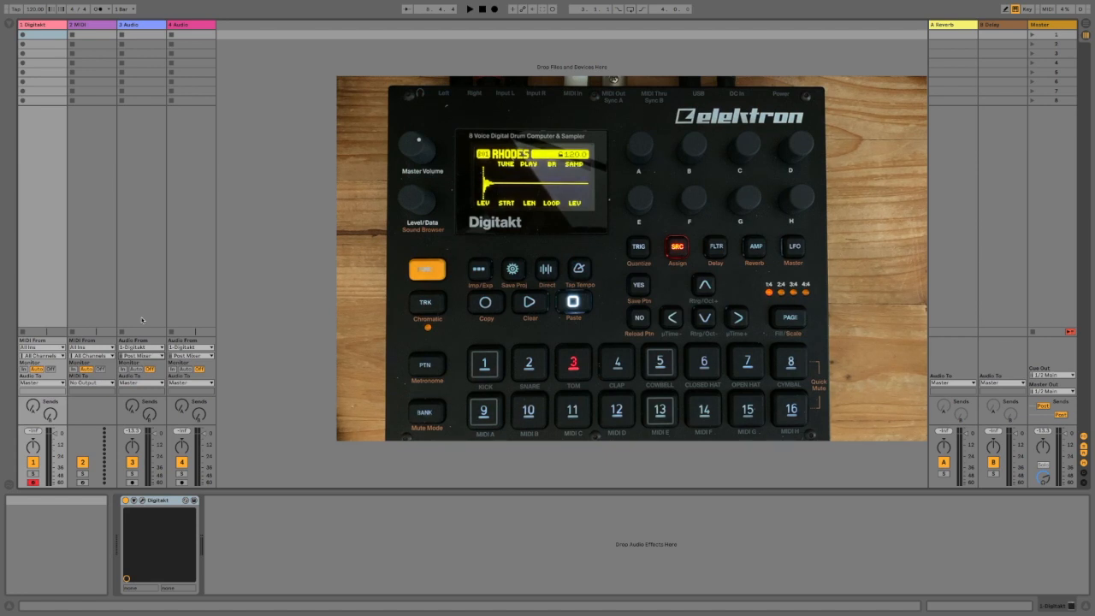
# Step: Assign separate Digitakt output channels to tracks 3 and 4 and arm both
pyautogui.click(141, 366)
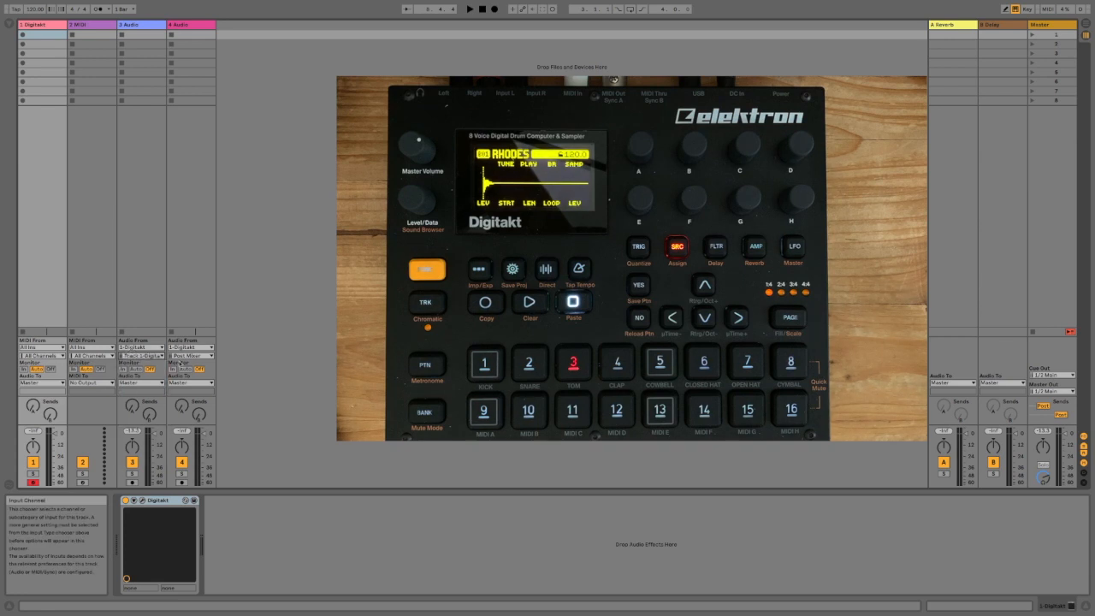
pyautogui.click(194, 348)
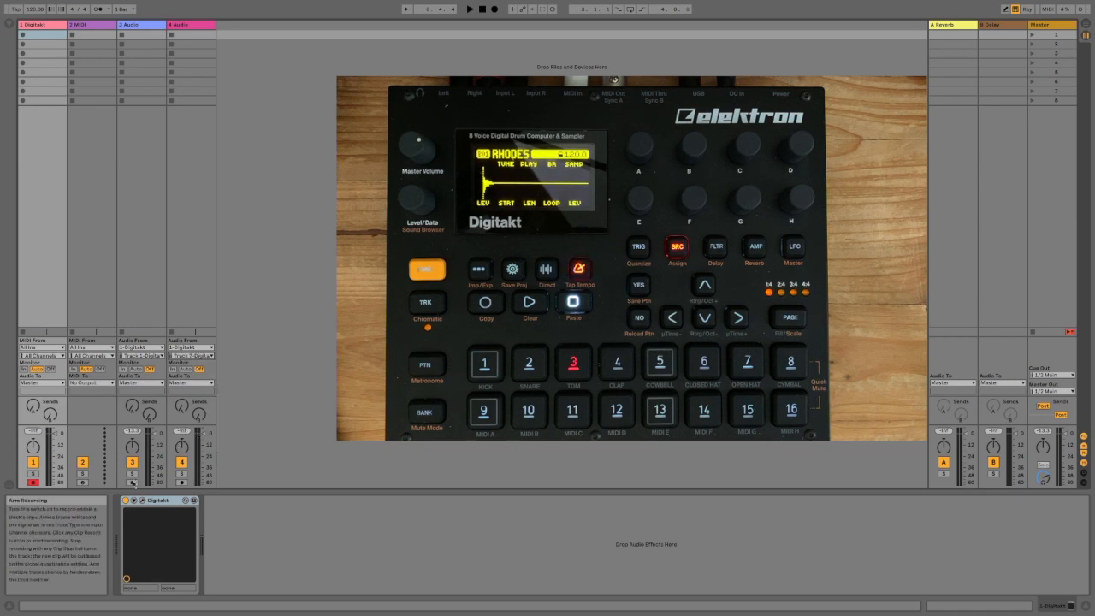
pyautogui.click(132, 483)
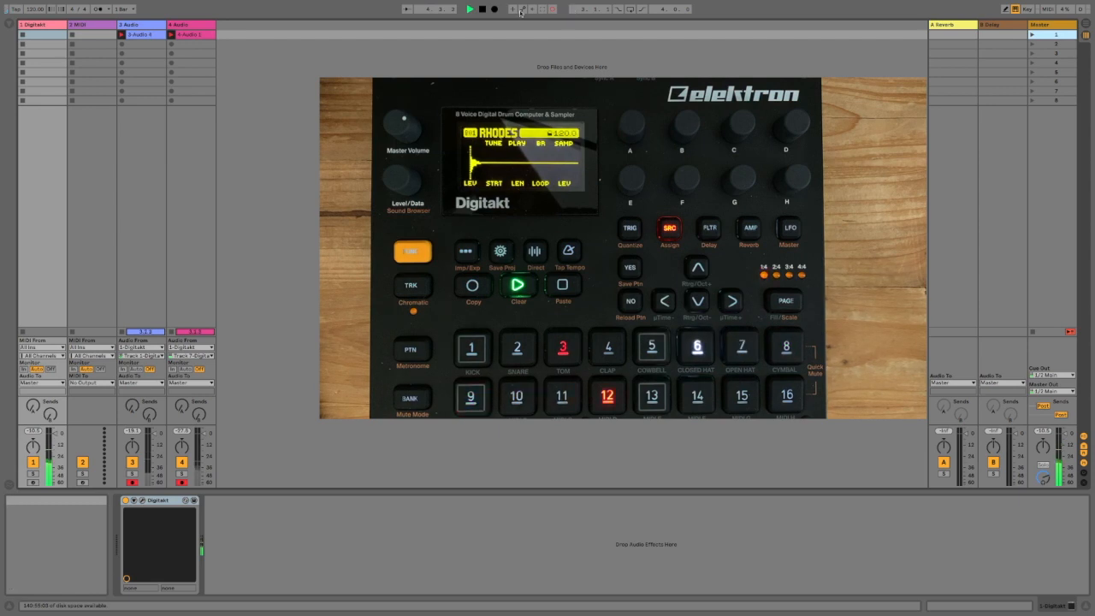
# Step: Stop recording and view the recorded clips' waveforms in the Sample Editor
pyautogui.click(482, 9)
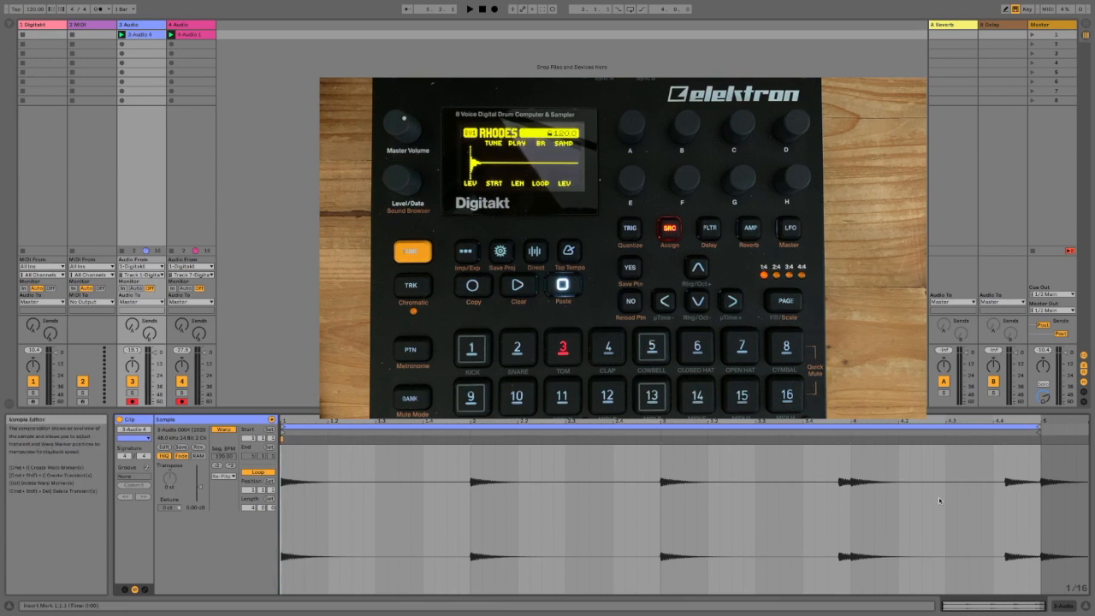
pyautogui.click(190, 34)
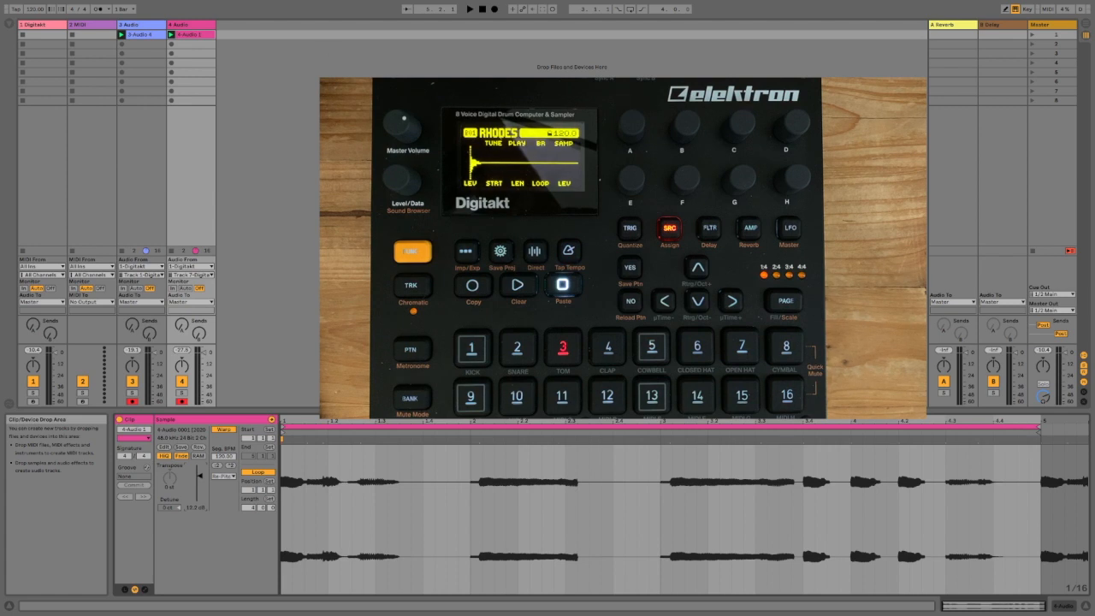
pyautogui.moveTo(217, 59)
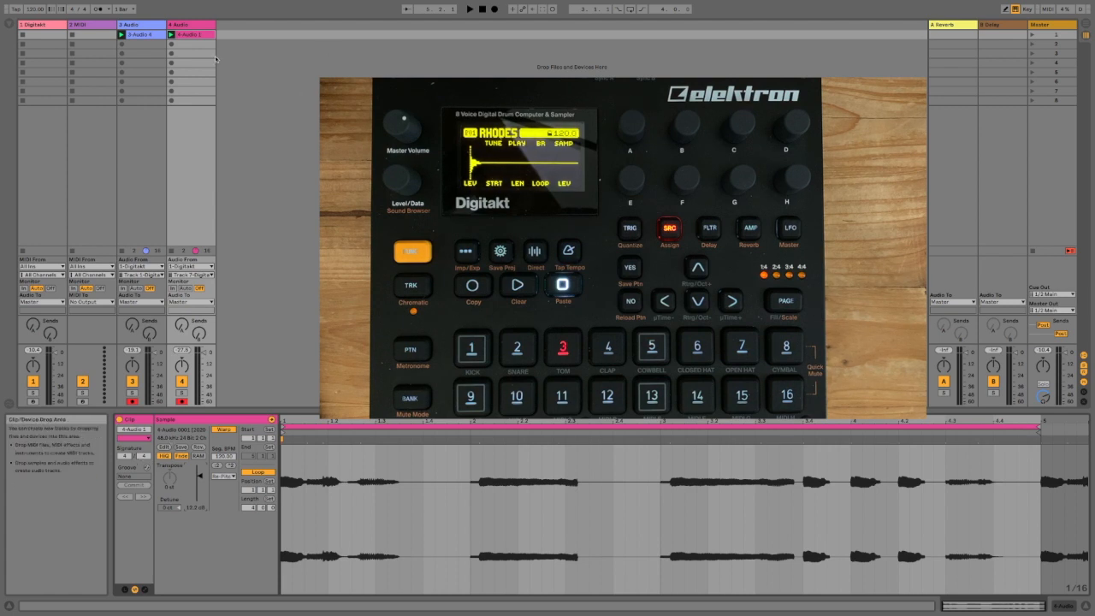
# Step: Deactivate the Digitakt track 1 and start playback of the recorded clips
pyautogui.click(466, 10)
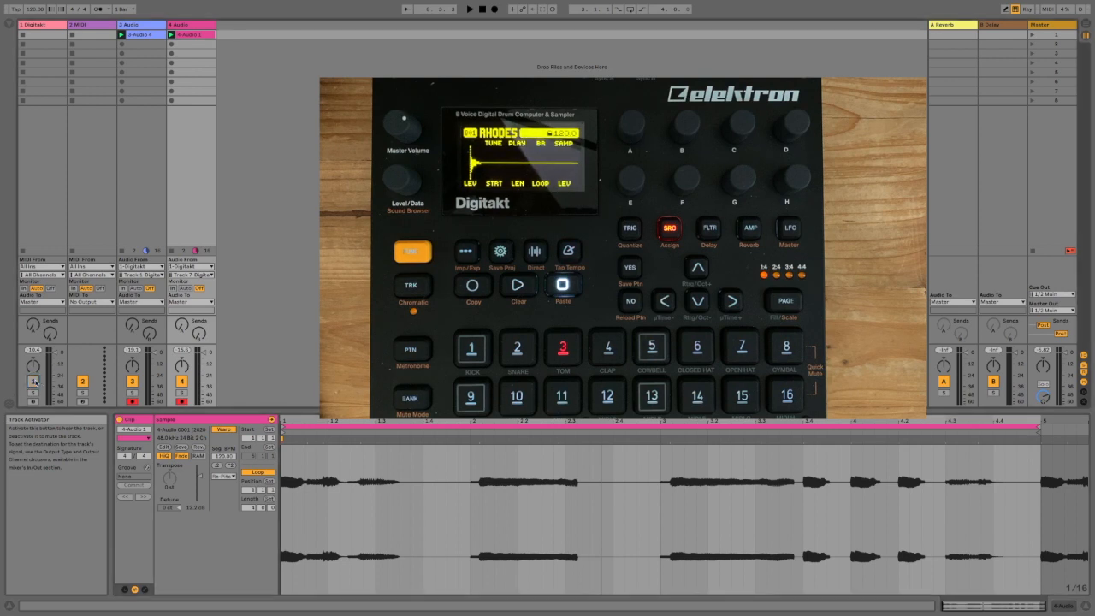
pyautogui.click(467, 10)
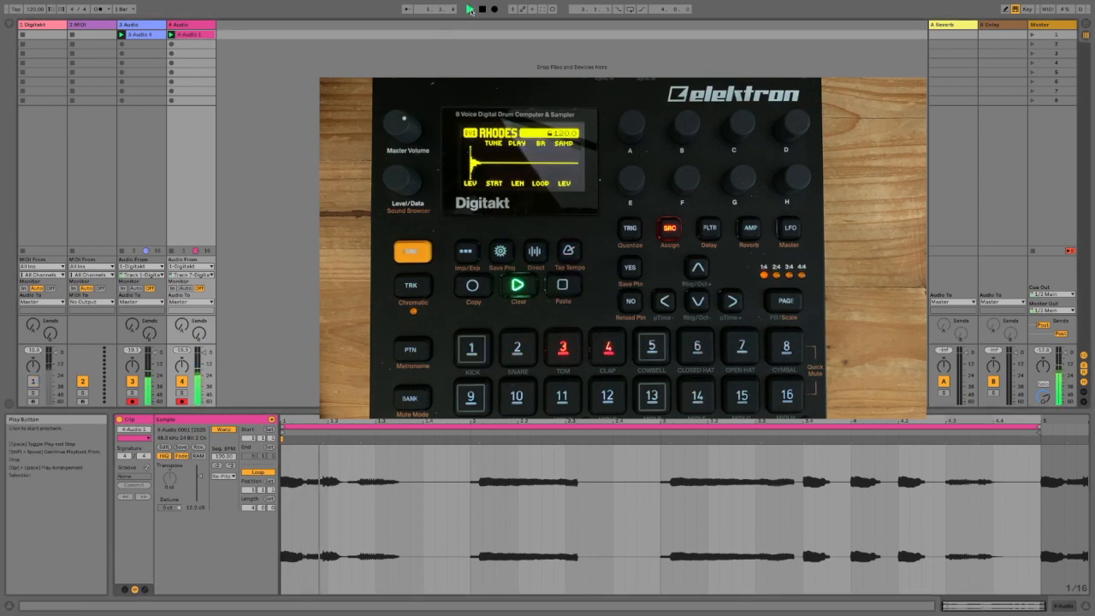
pyautogui.click(468, 9)
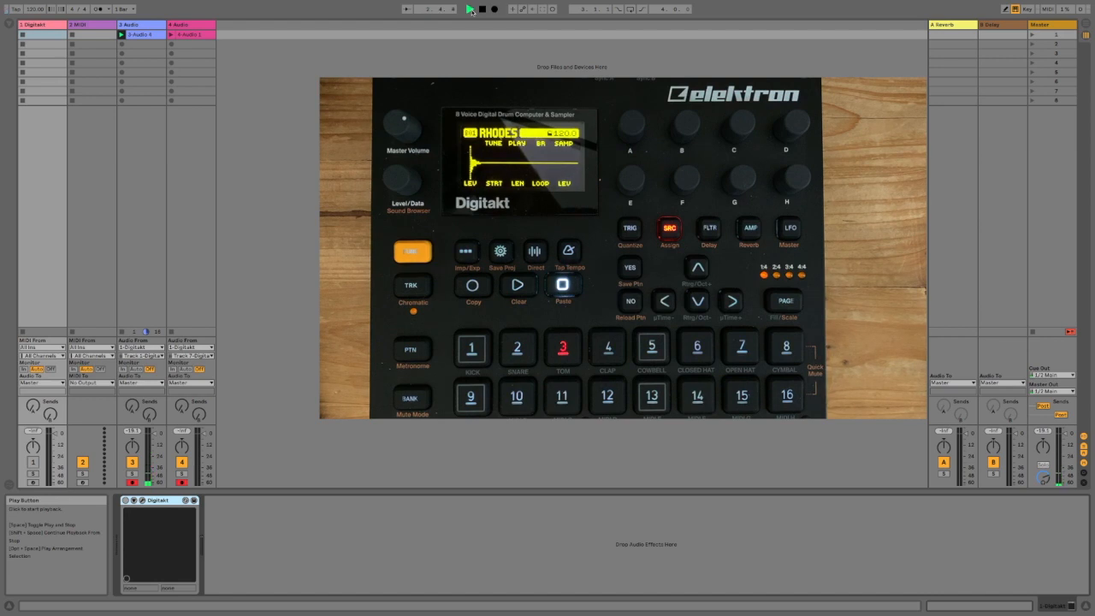
pyautogui.click(466, 9)
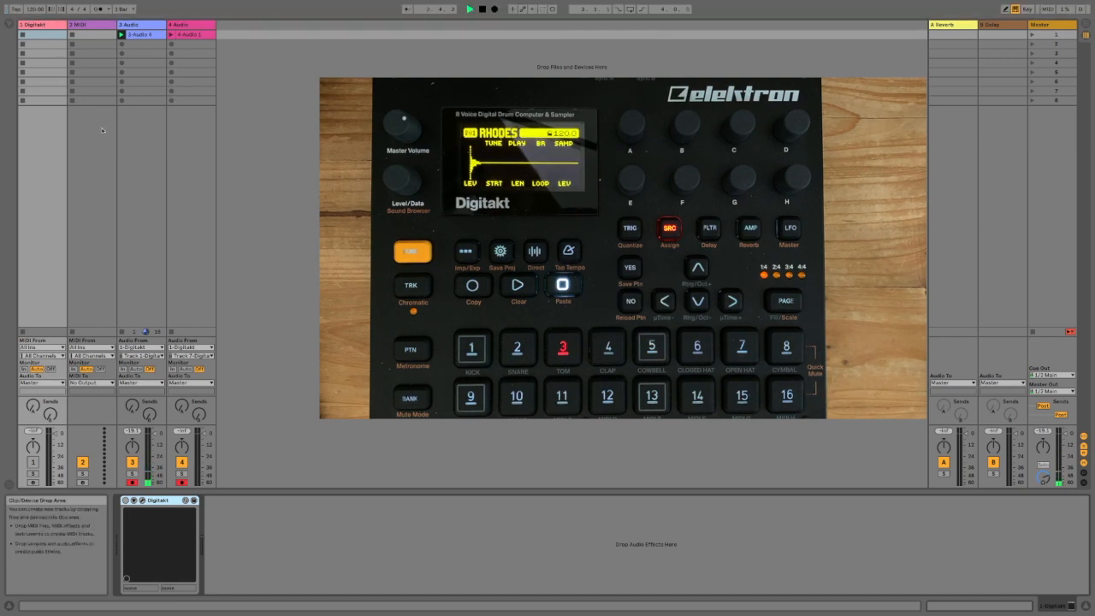
pyautogui.click(129, 24)
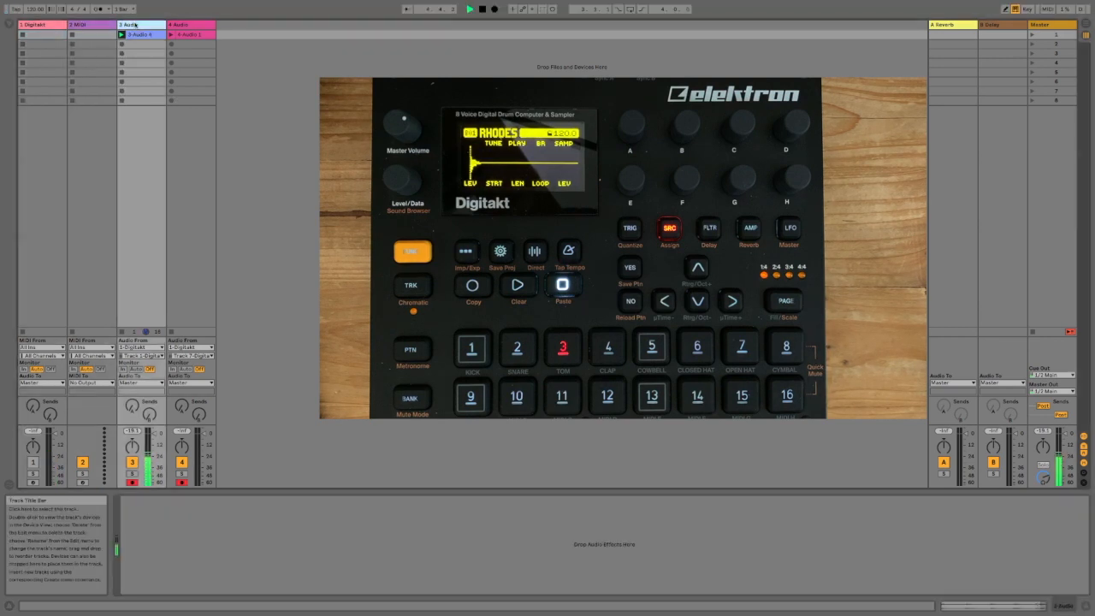
pyautogui.click(186, 23)
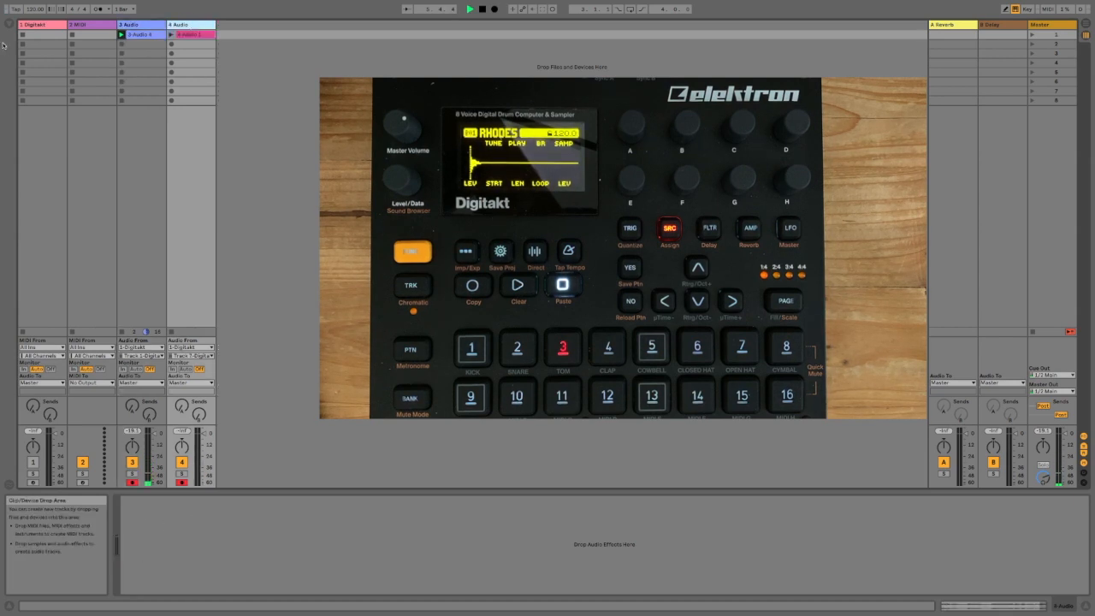
pyautogui.click(38, 23)
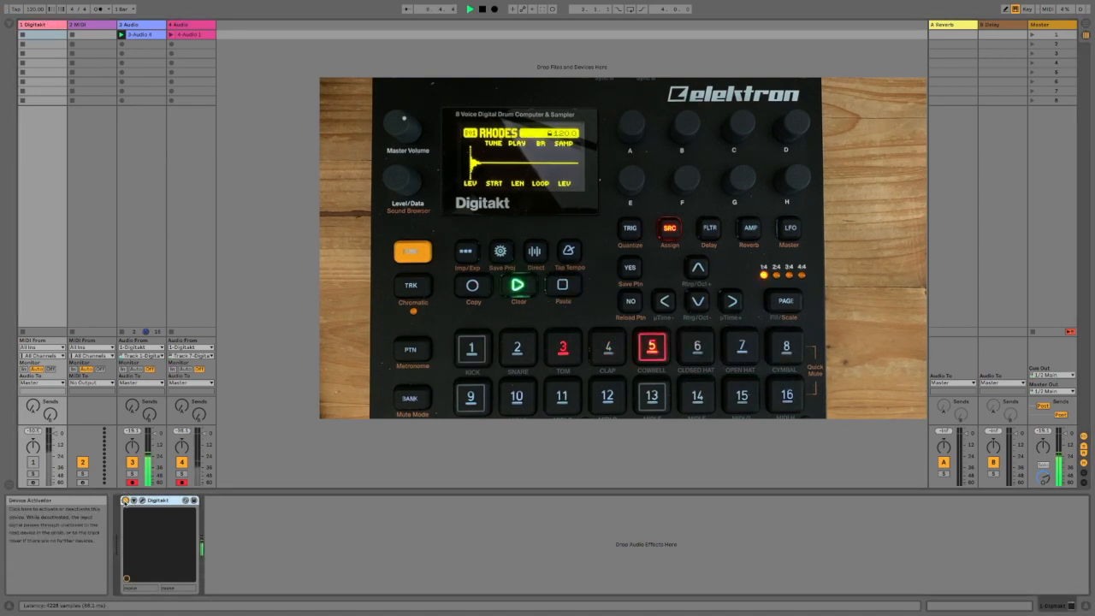
pyautogui.click(190, 24)
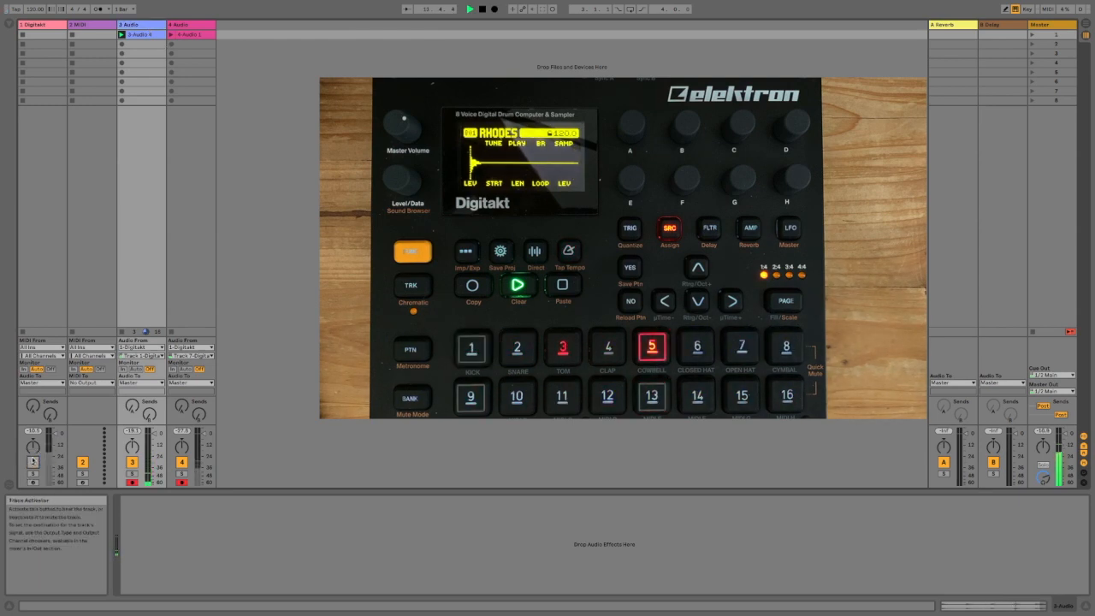
pyautogui.click(466, 10)
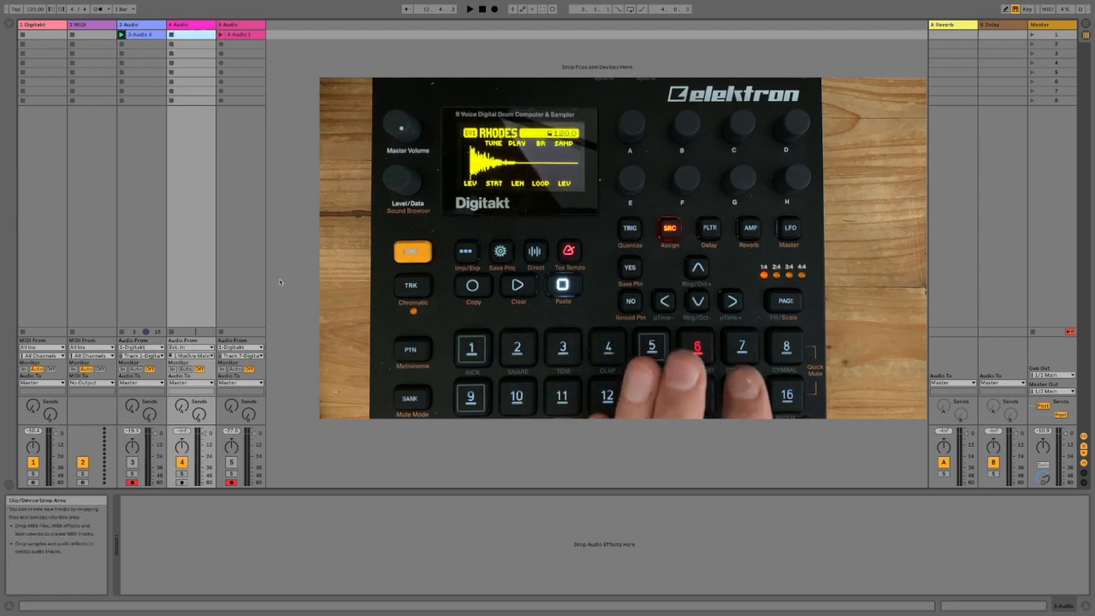
# Step: Select the new empty audio track 4
pyautogui.click(242, 356)
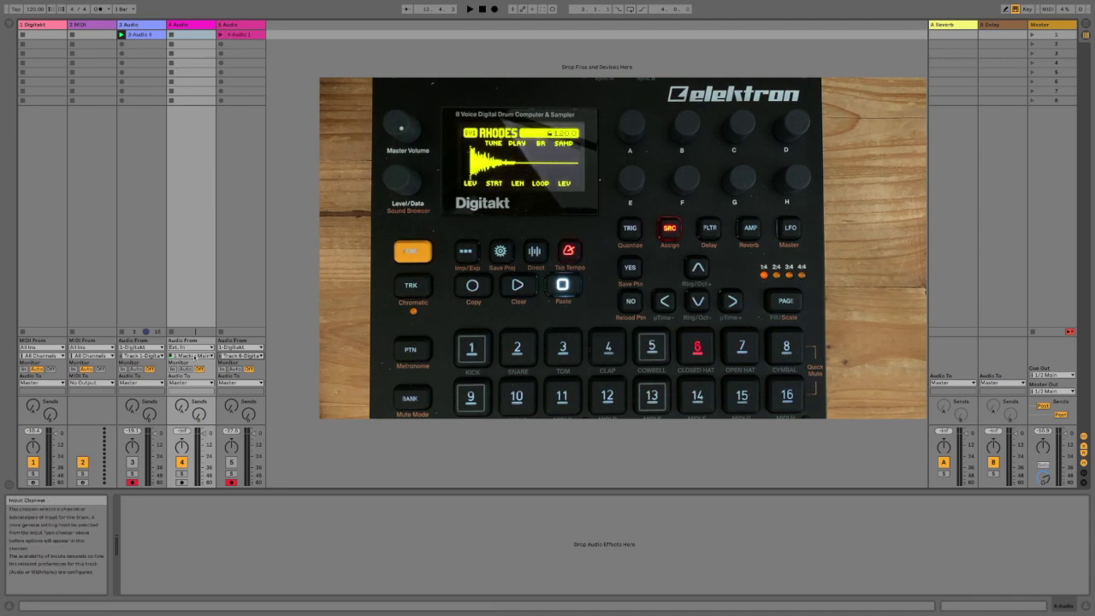
# Step: Set track 4's Audio From to Ext. In
pyautogui.click(190, 358)
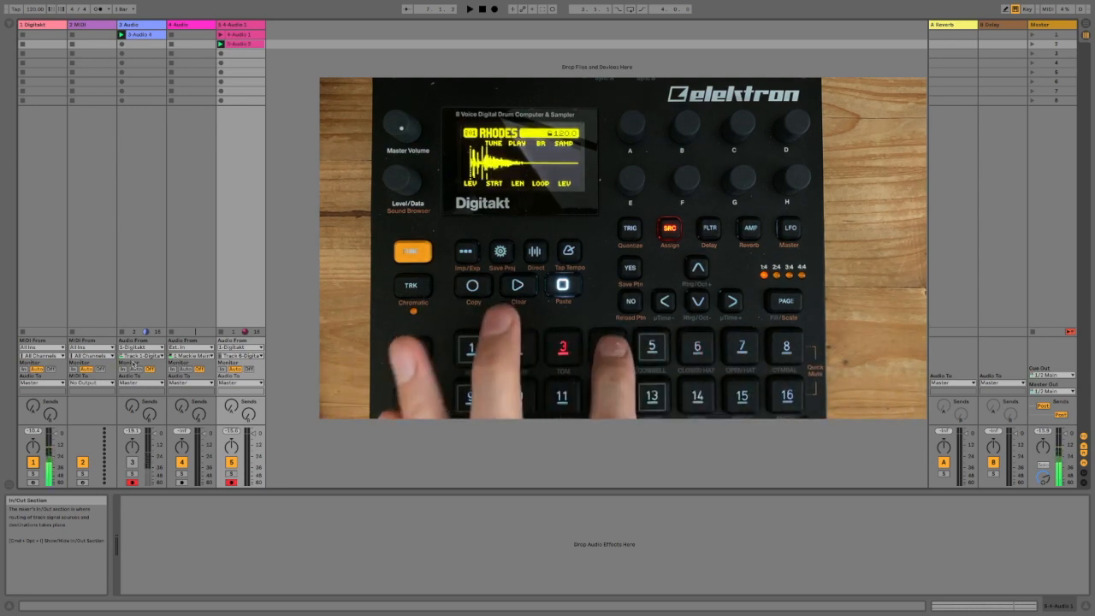
# Step: Check track 5's input type and insert a sixth audio track
pyautogui.click(471, 348)
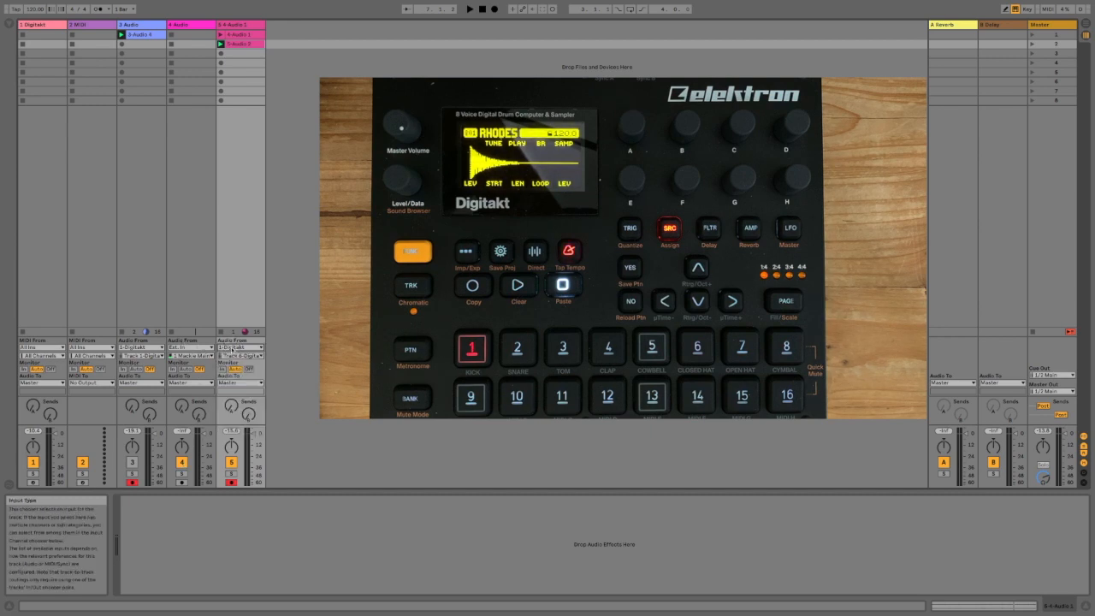
pyautogui.click(242, 356)
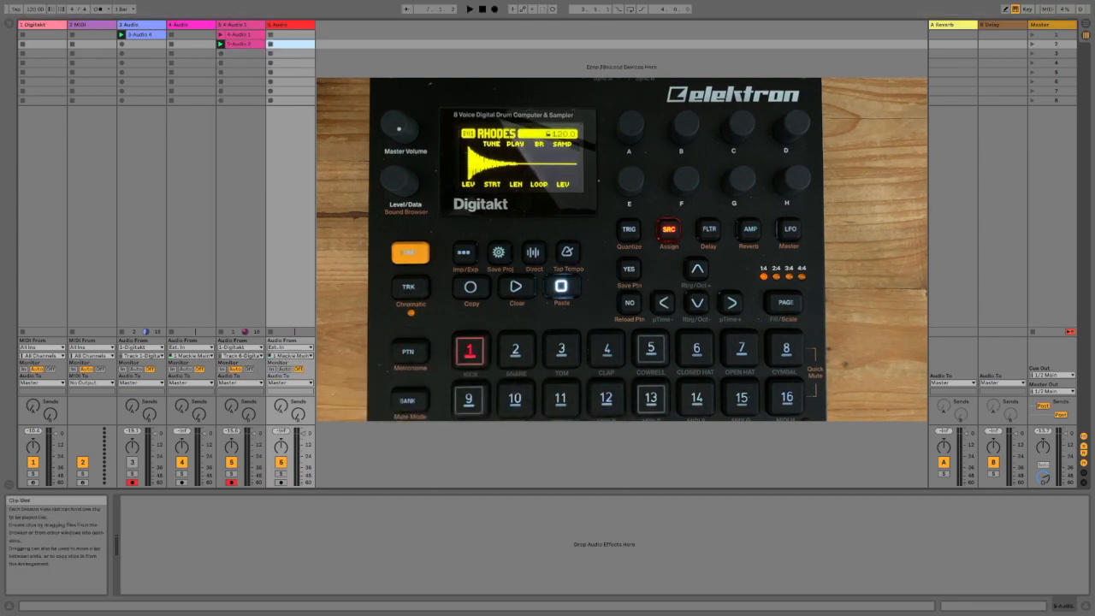
# Step: Set track 6 to Digitakt main out and record into its first clip slot
pyautogui.click(288, 348)
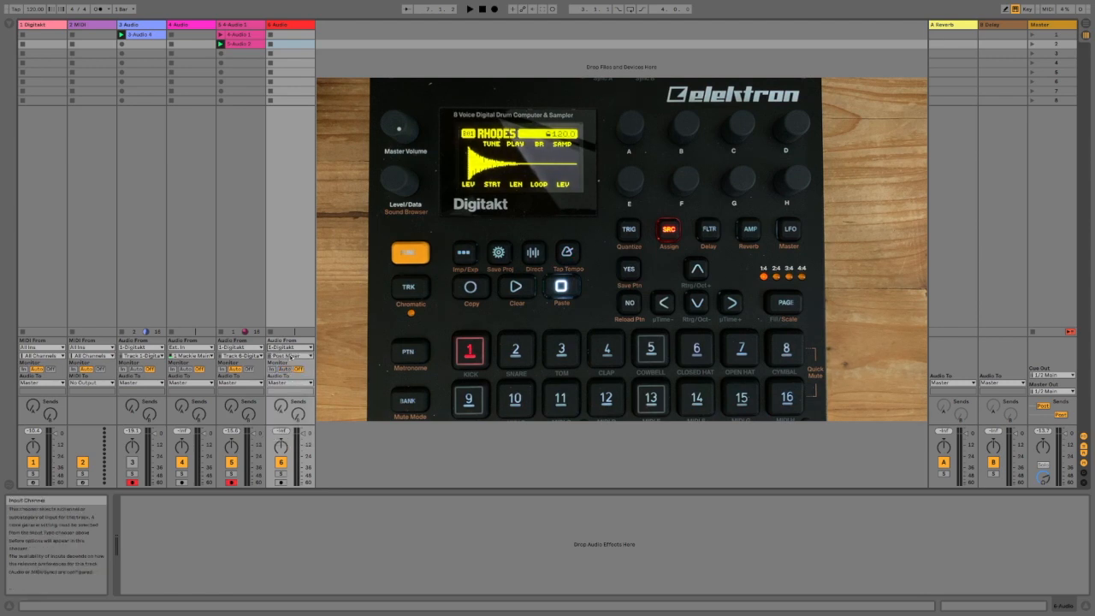
pyautogui.click(291, 354)
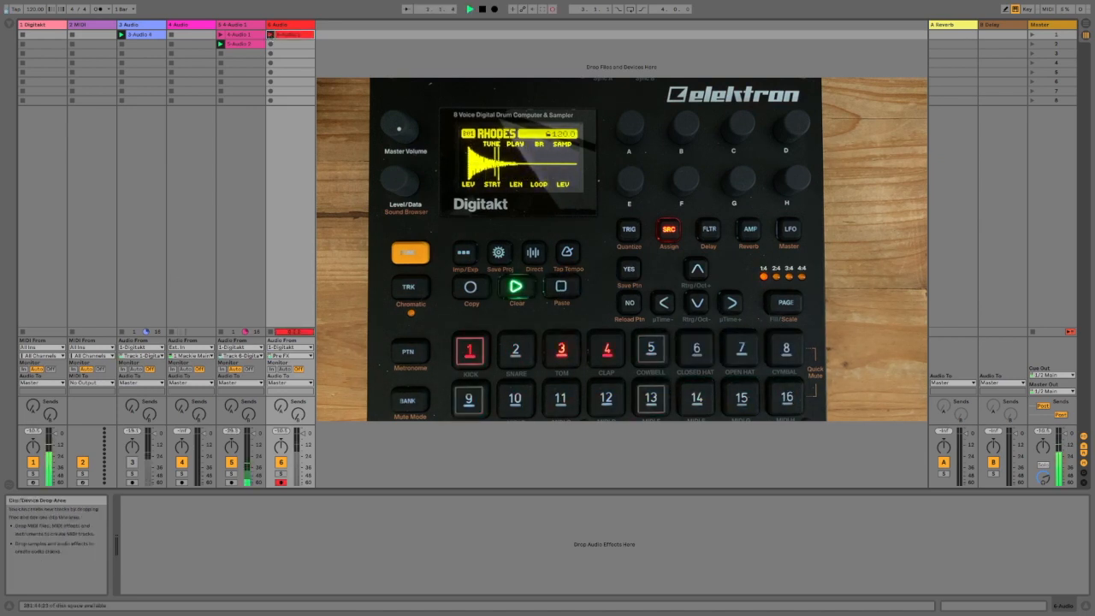
# Step: Record a second main-out clip in track 6's slot 2 and open its waveform
pyautogui.click(469, 10)
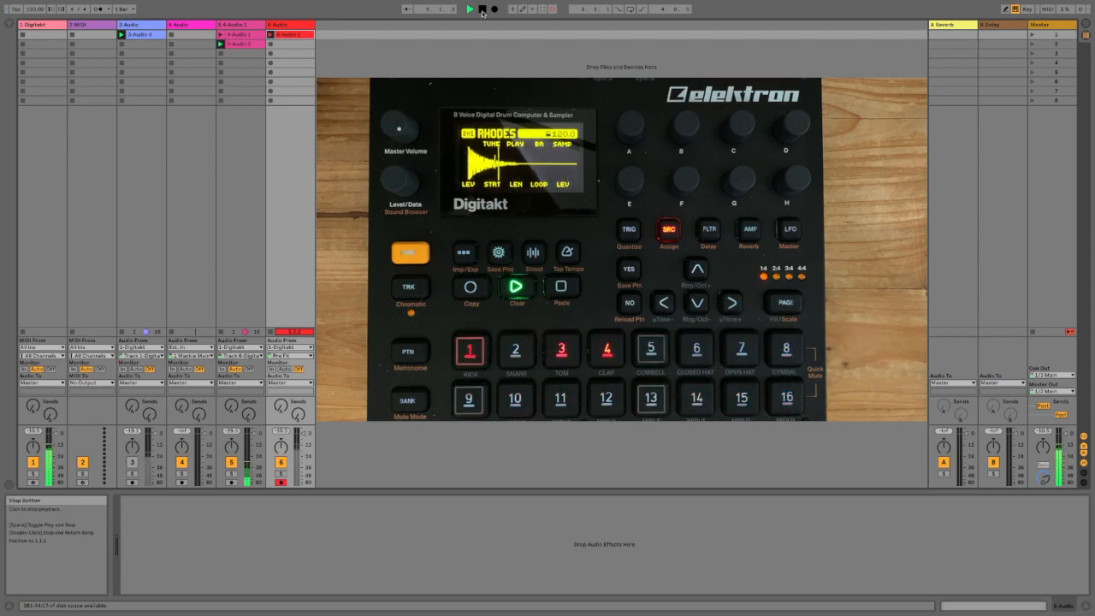
pyautogui.click(486, 10)
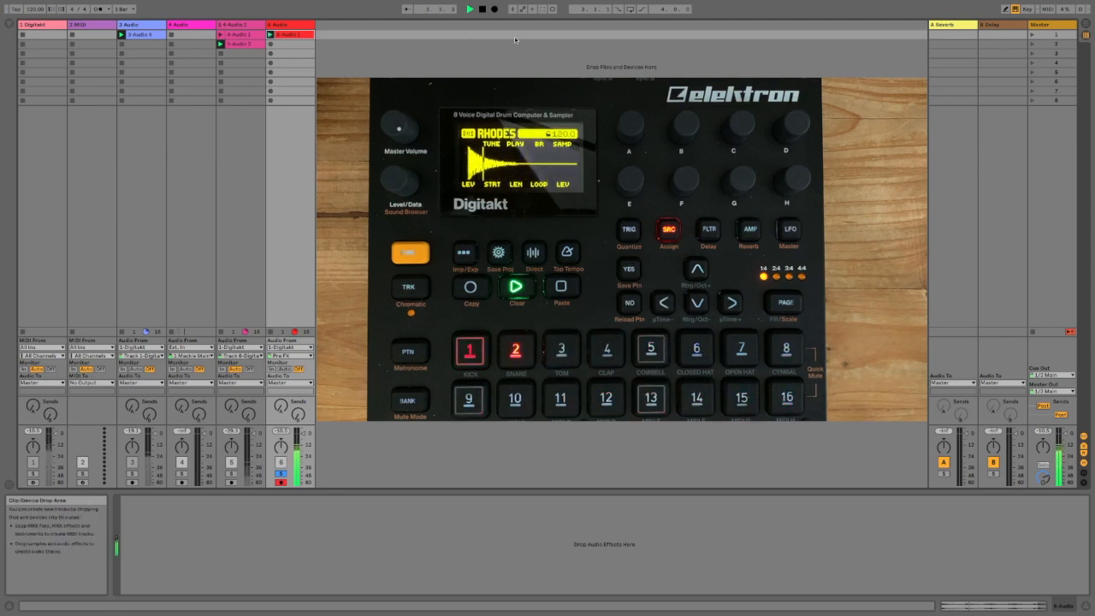
pyautogui.click(461, 10)
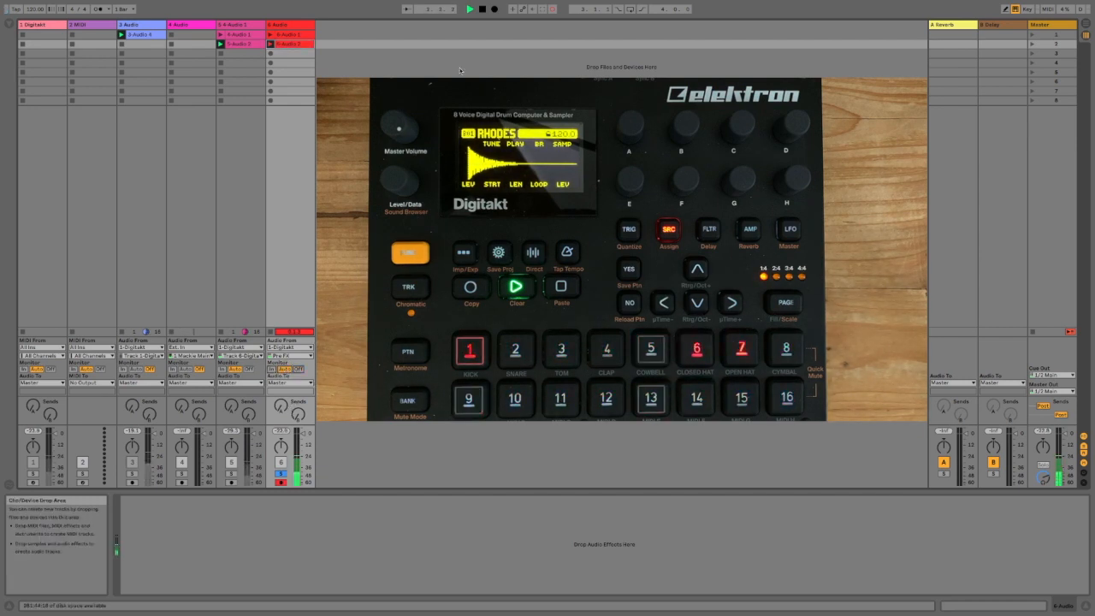
pyautogui.click(469, 9)
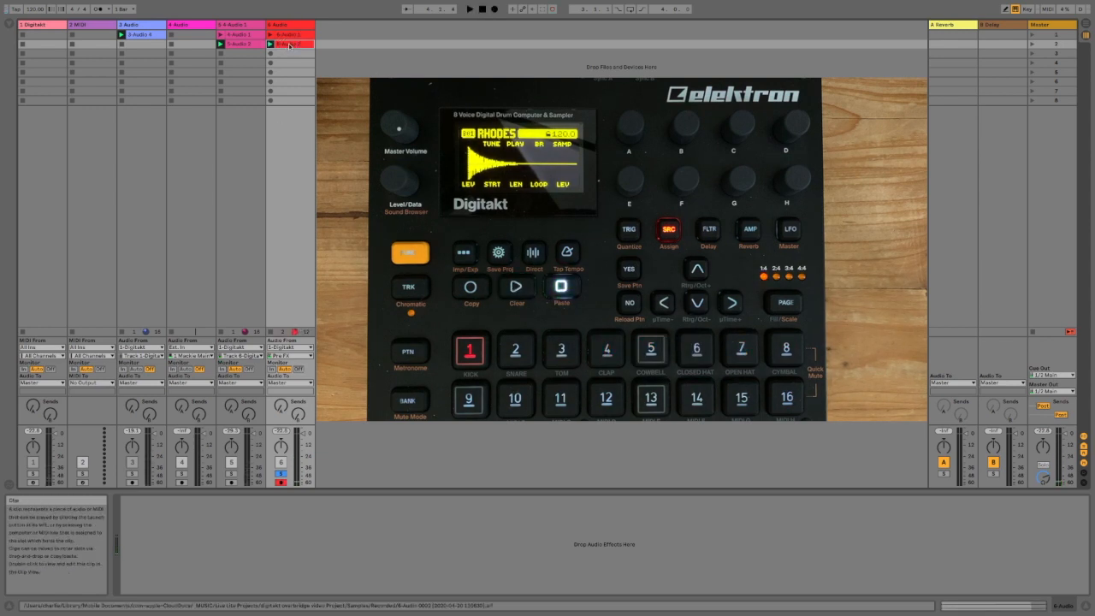
pyautogui.doubleClick(291, 44)
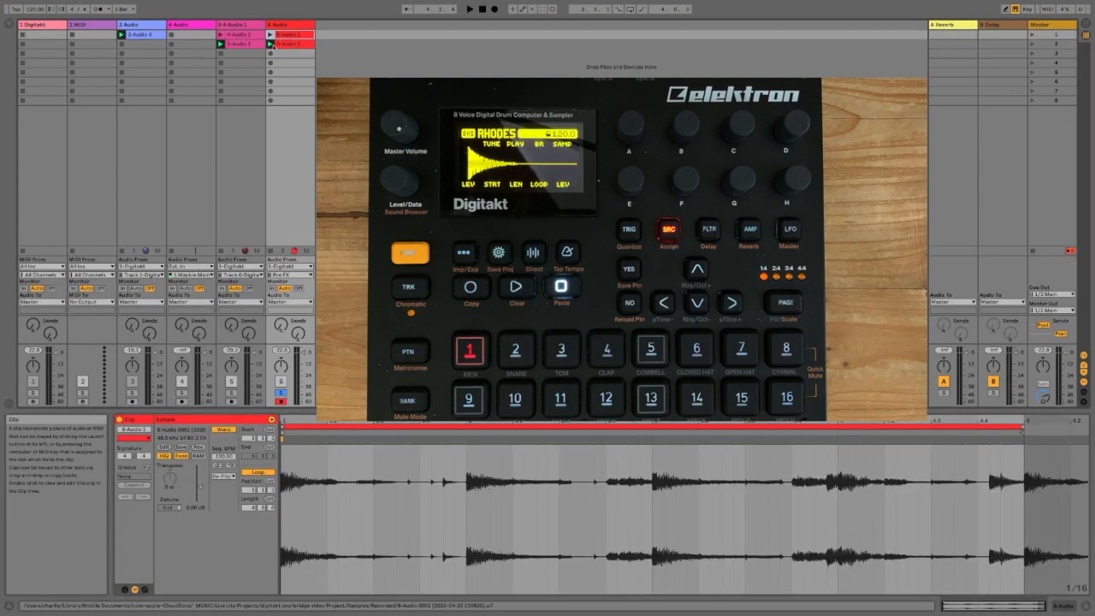